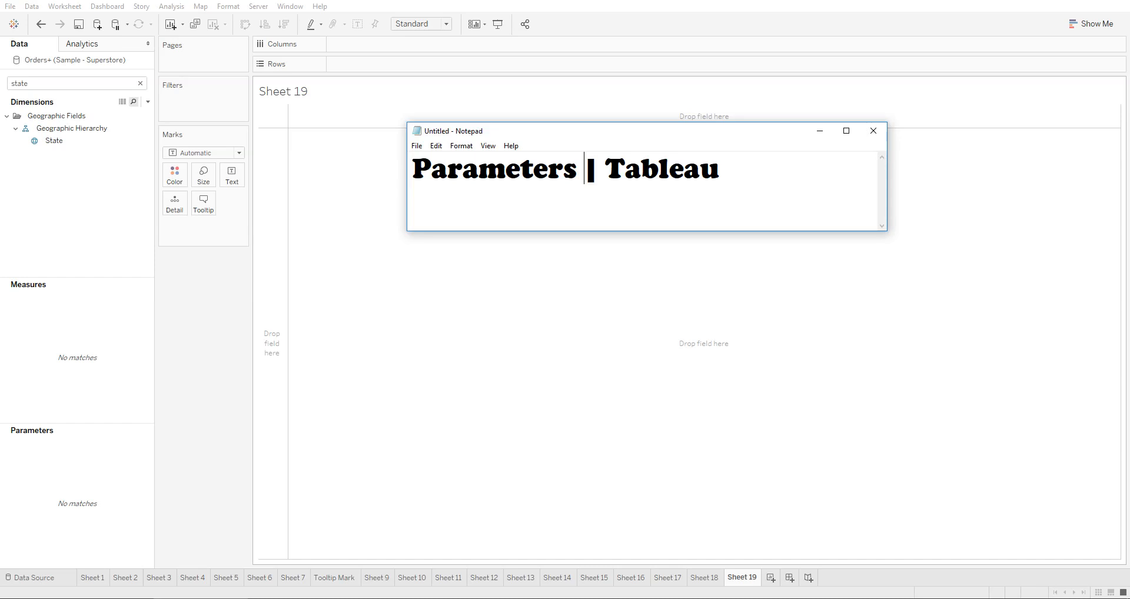
Step: Close the title note to reveal the empty Sheet 19 worksheet
left_click(873, 132)
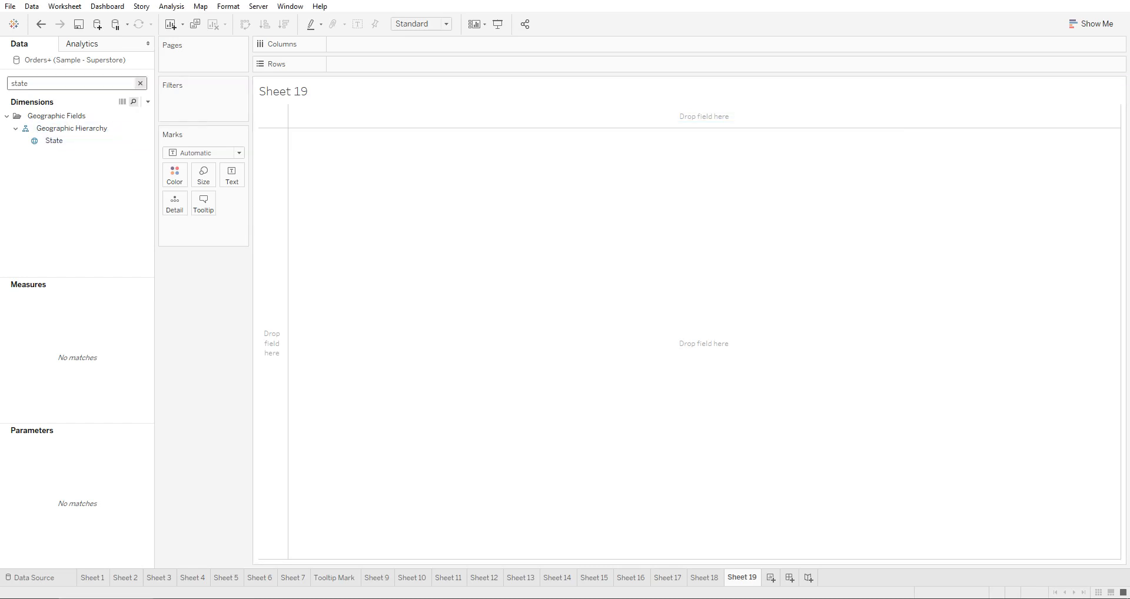
Step: Place State and Sales on the shelves to chart total sales per state
left_click_drag(54, 140, 229, 134)
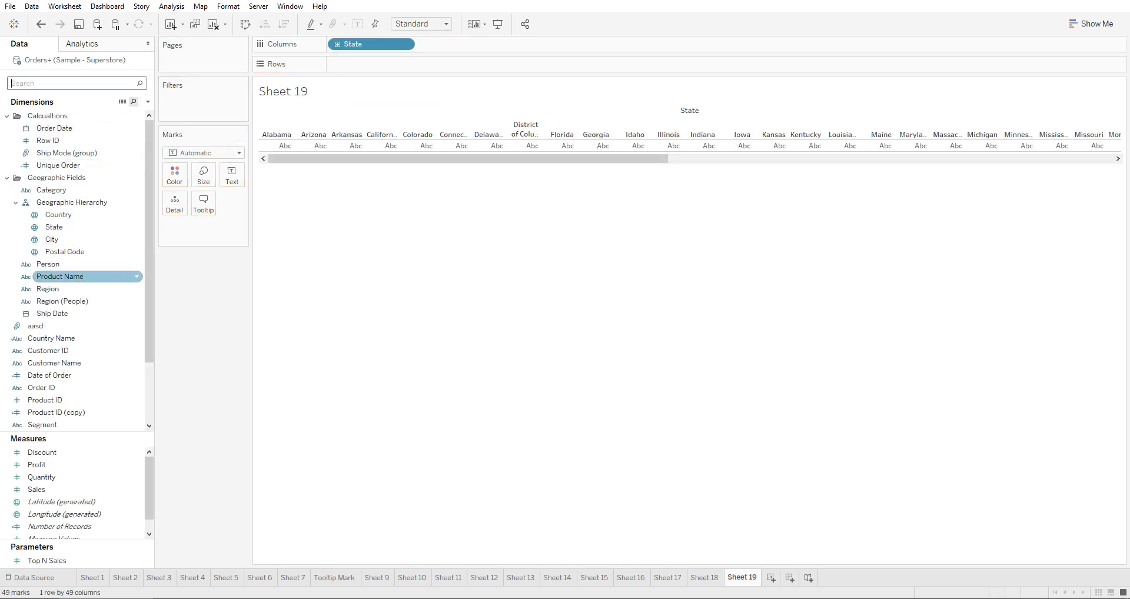
left_click(45, 400)
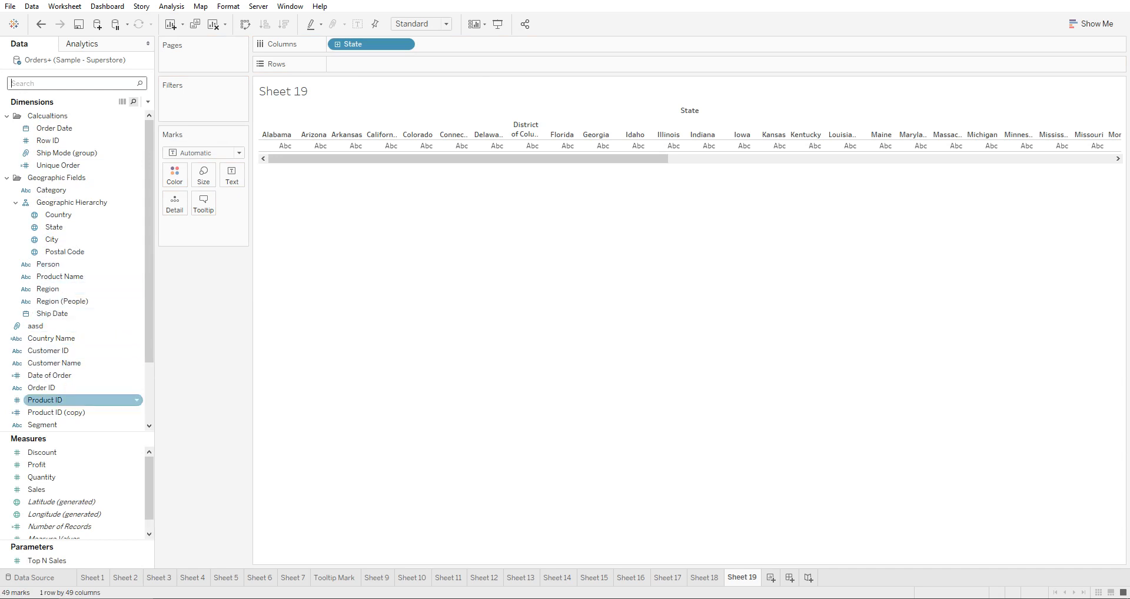
left_click_drag(36, 490, 474, 64)
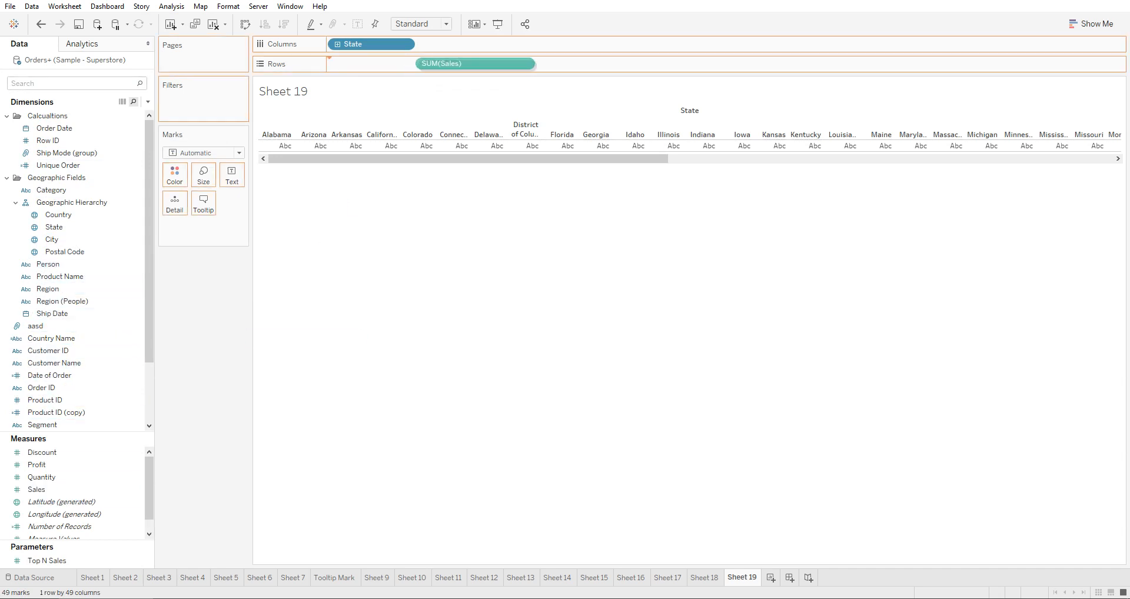
left_click_drag(474, 64, 372, 63)
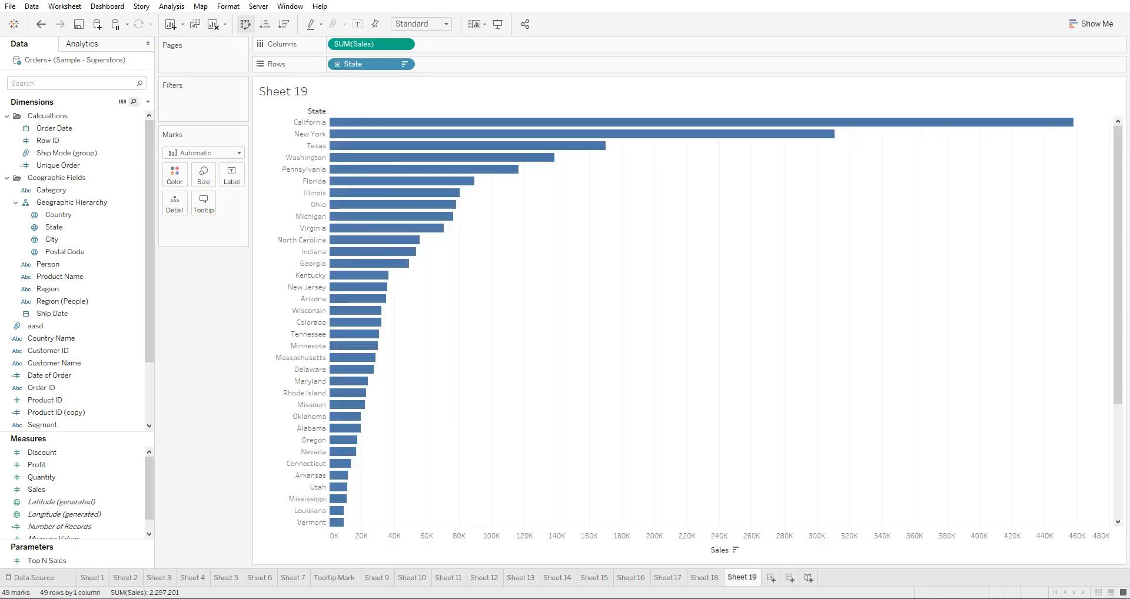
mouse_move(649, 122)
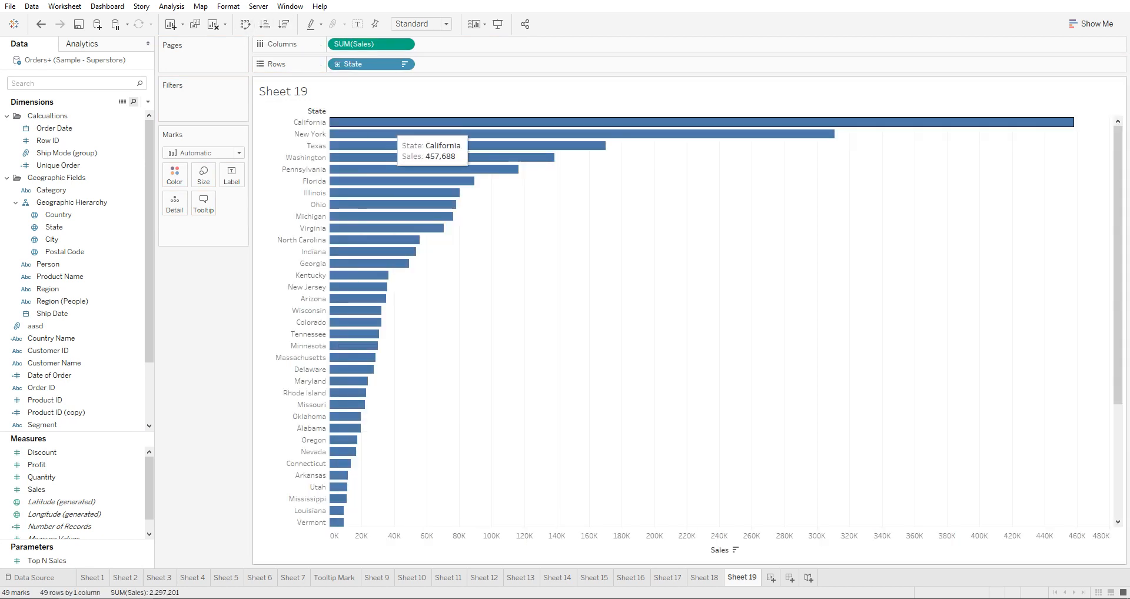
mouse_move(357, 24)
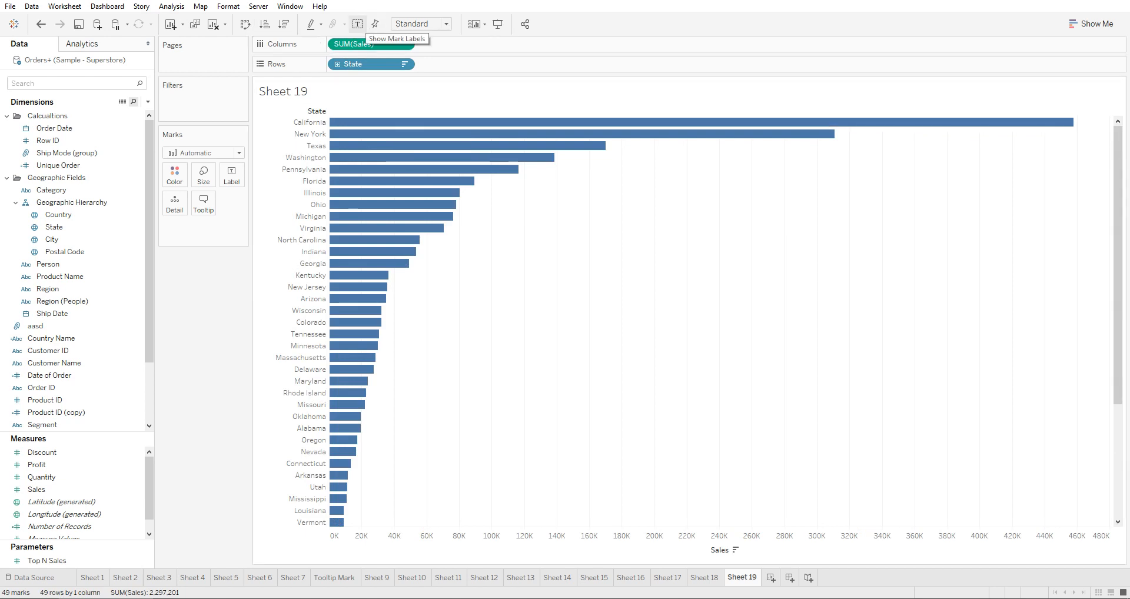
Step: Turn on mark labels so each bar displays its sales value
left_click(358, 24)
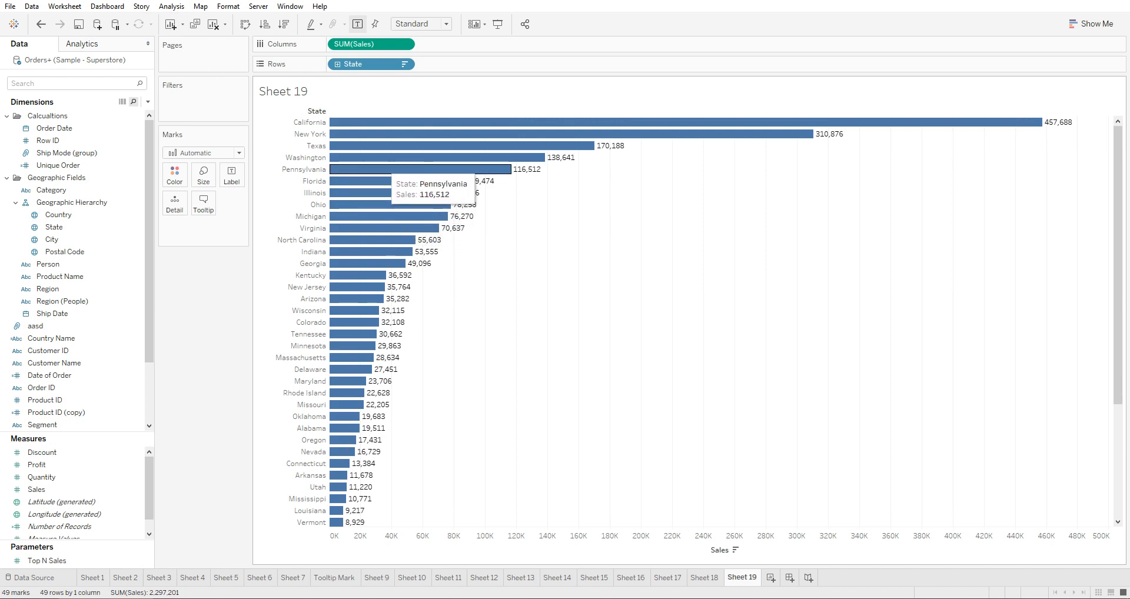
mouse_move(366, 251)
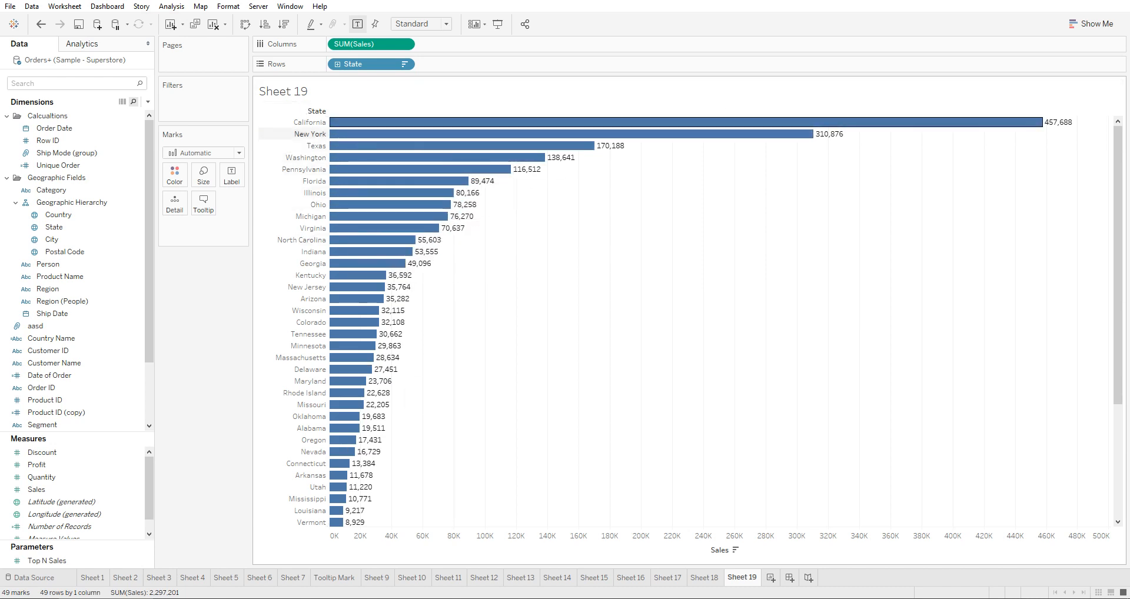
mouse_move(446, 157)
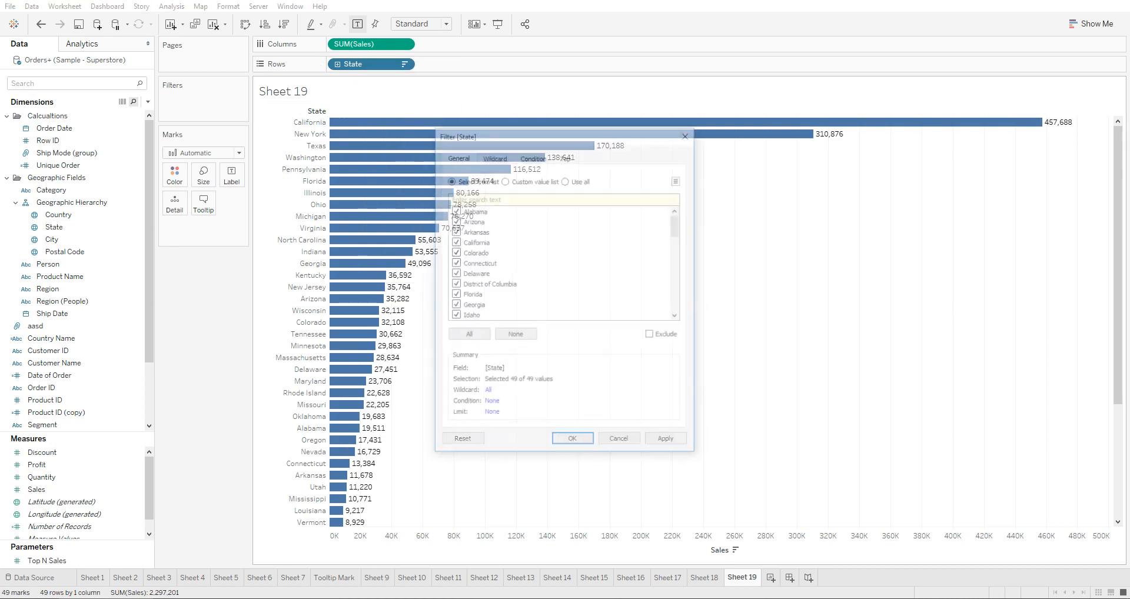
Step: Set the State filter to Top 10 by Sum of Sales
left_click(566, 156)
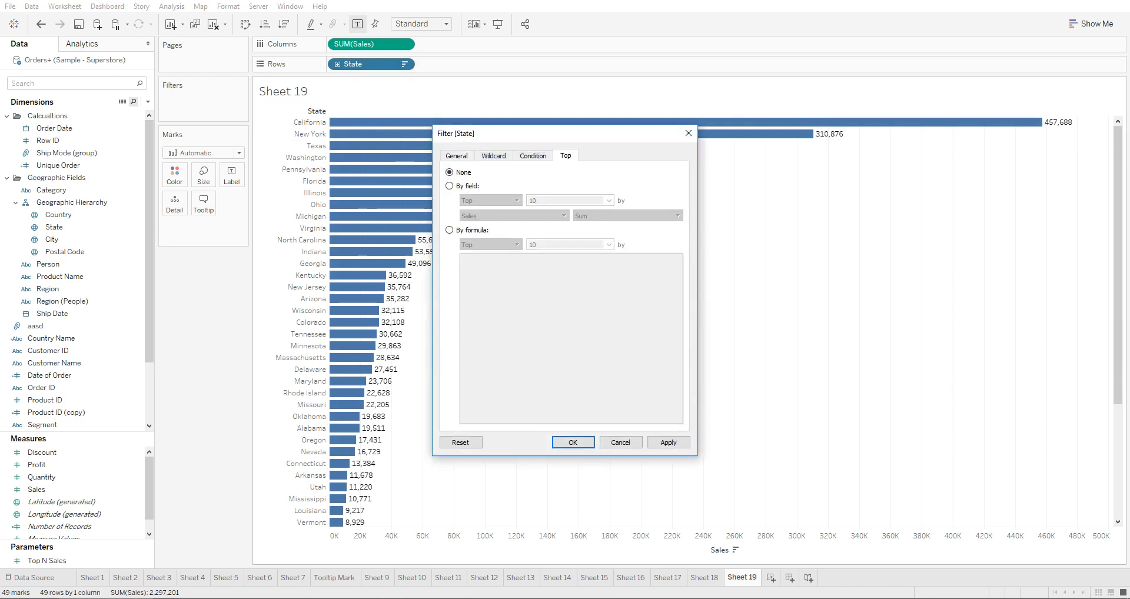
left_click(450, 186)
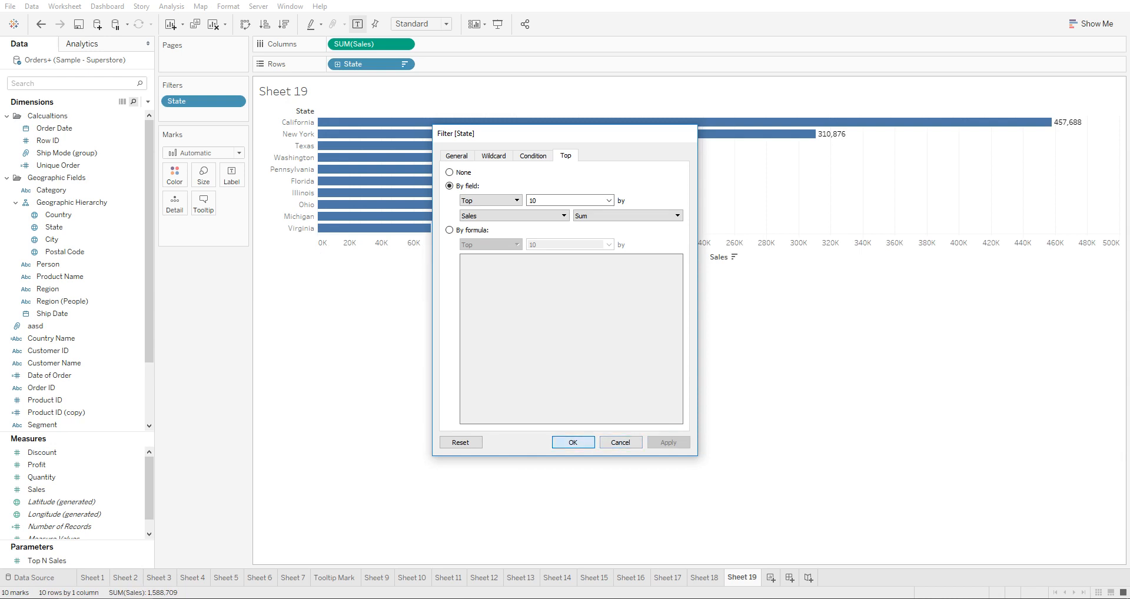
left_click(572, 442)
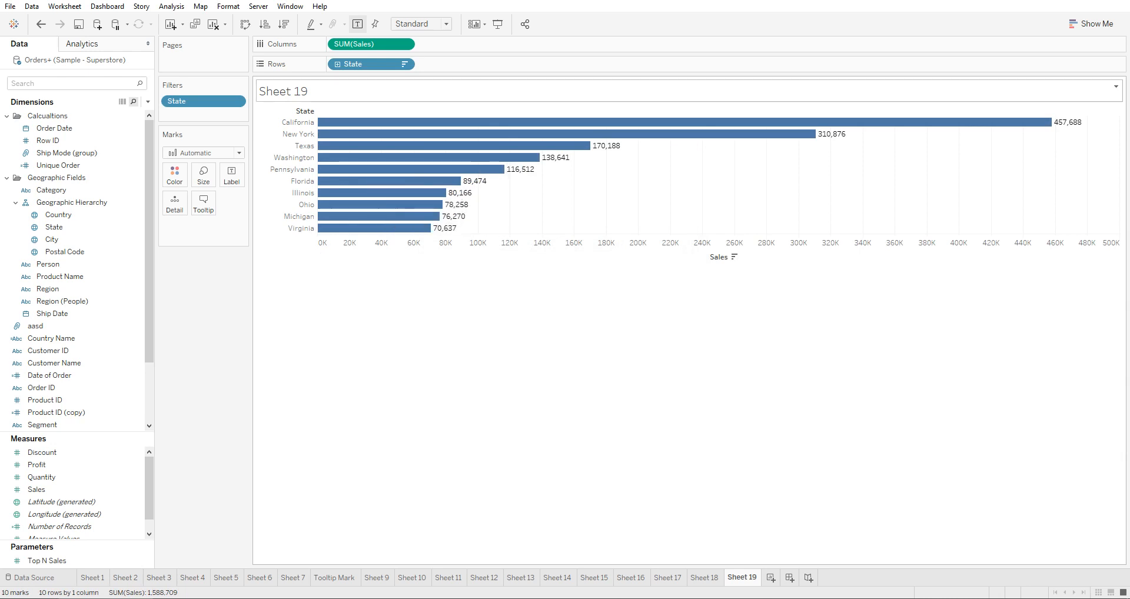
mouse_move(404, 169)
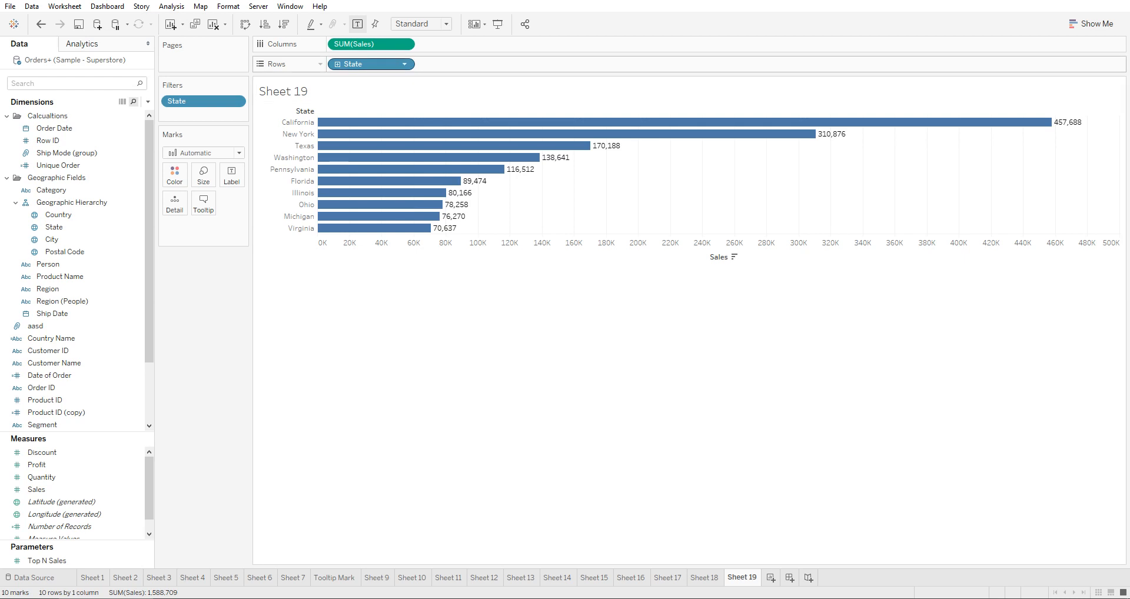
Step: Reopen the State filter and open the dropdown for the top count
left_click(148, 102)
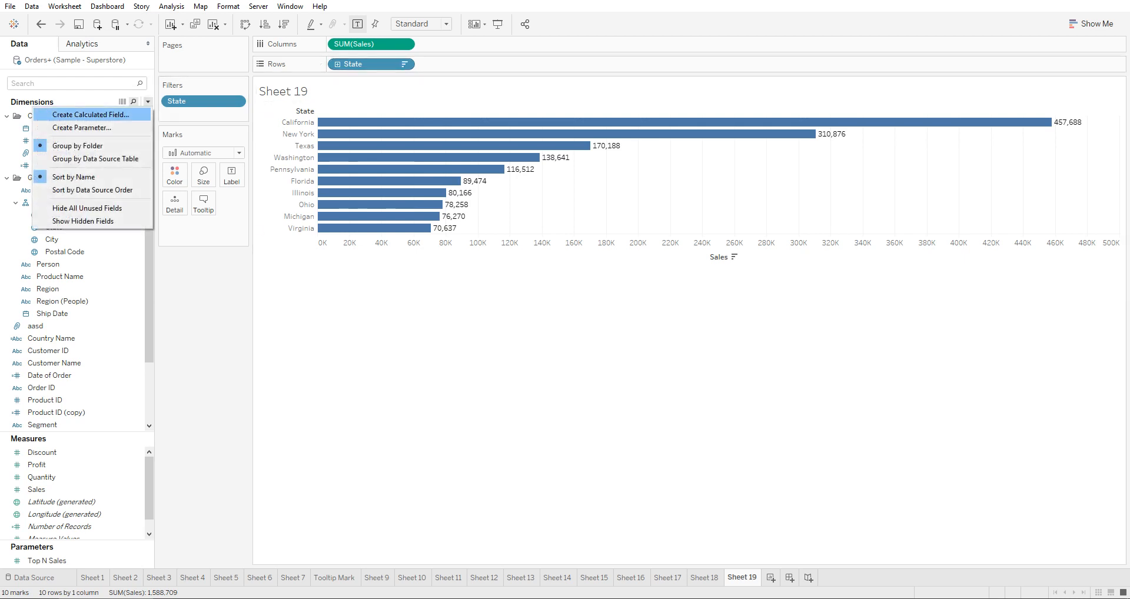
mouse_move(87, 128)
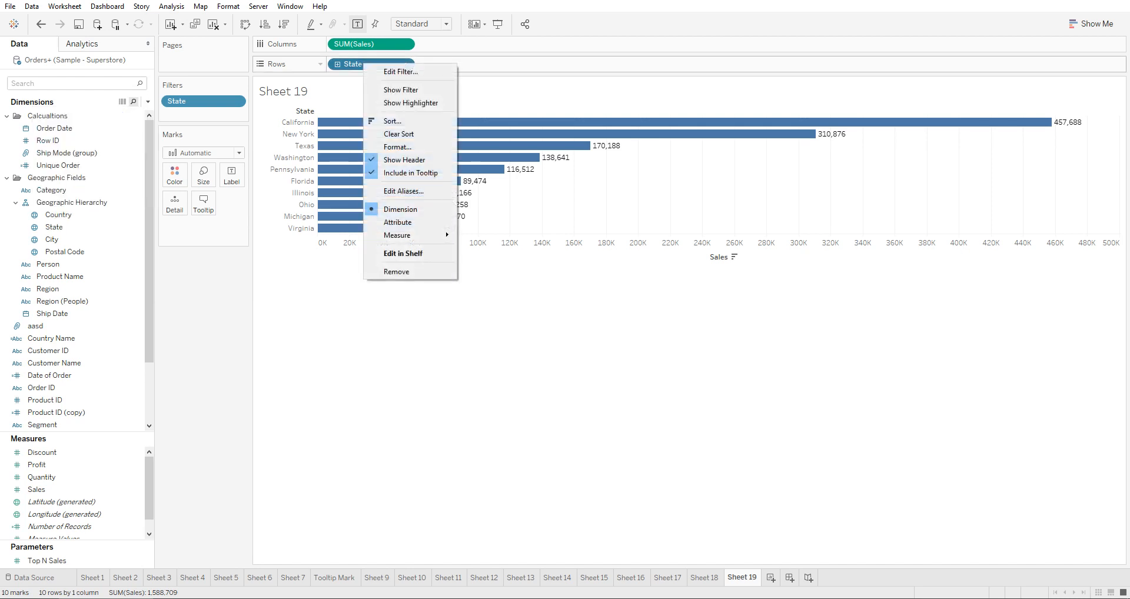
left_click(400, 71)
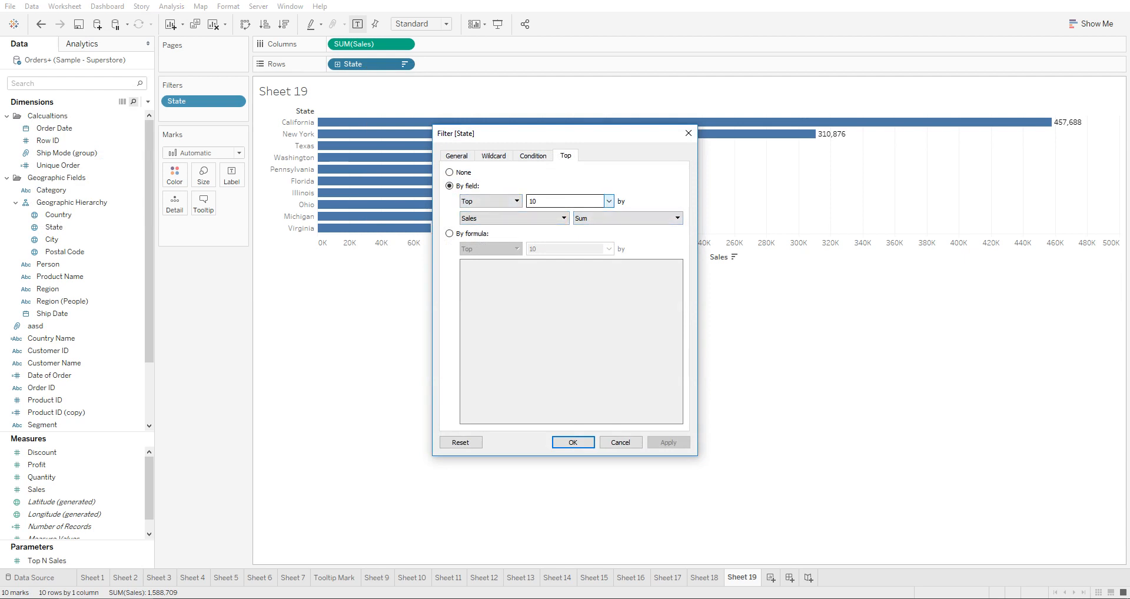
left_click(607, 201)
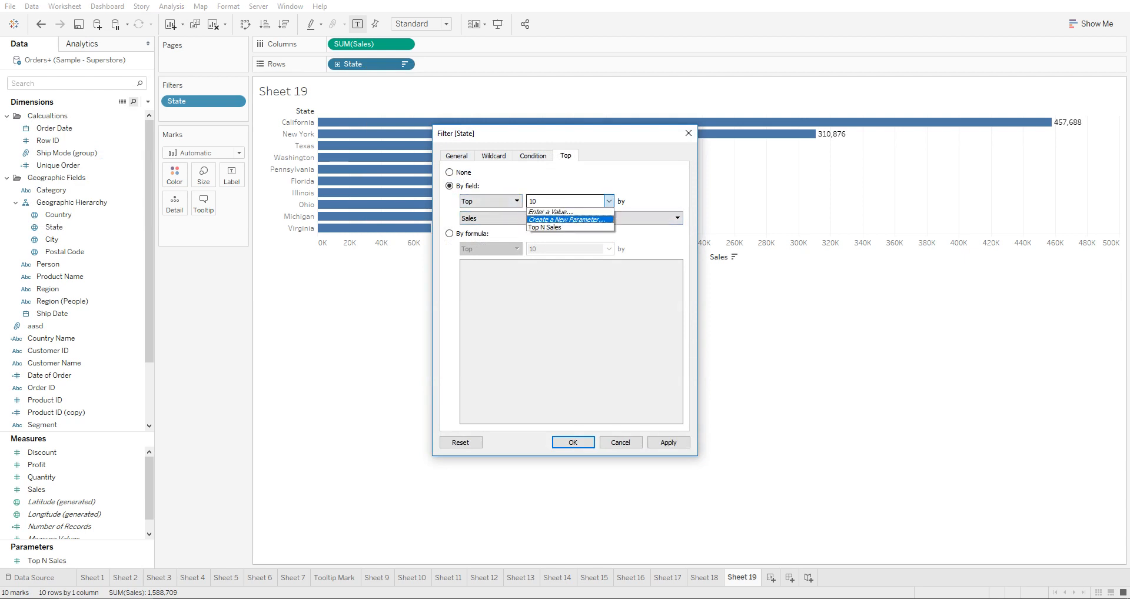
Step: Create parameter 'Top Sales' allowing all values and apply it to the State top filter
left_click(568, 219)
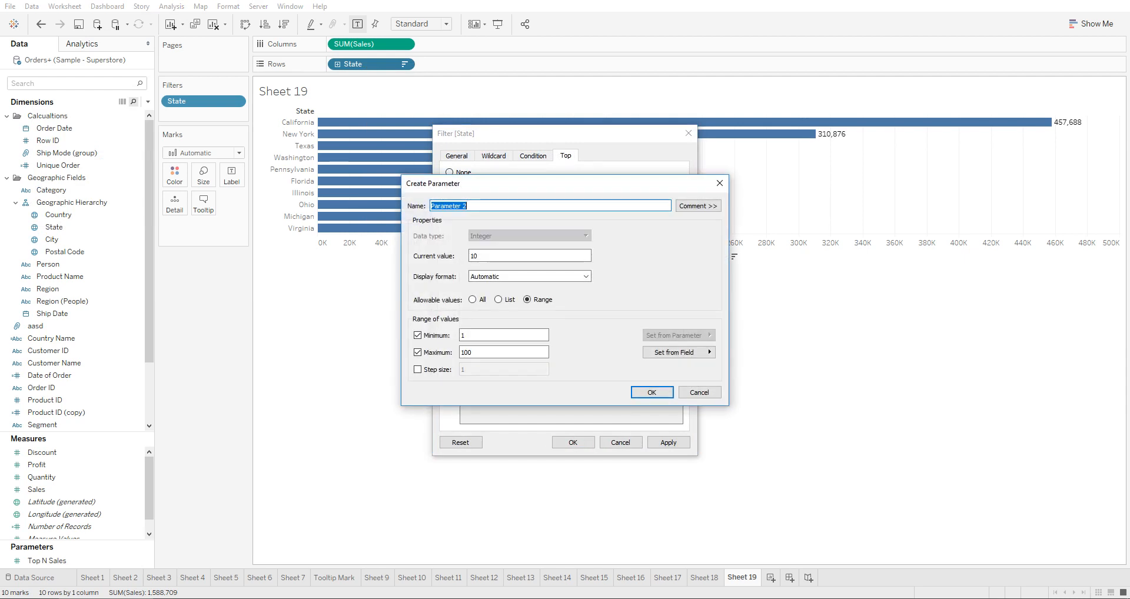
type("Top Sales")
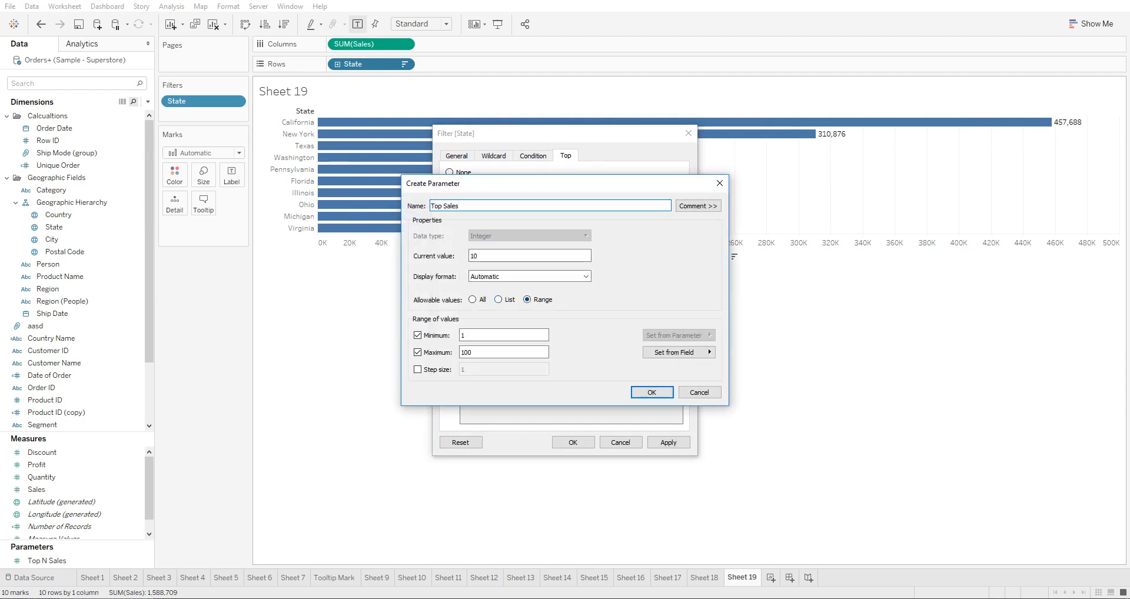
left_click(473, 299)
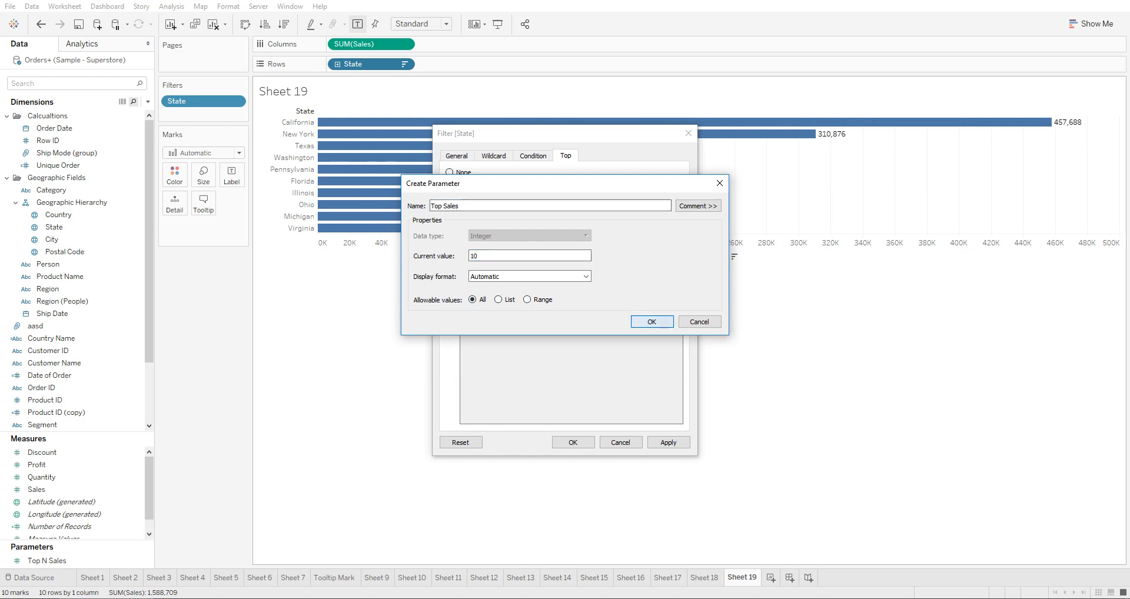
left_click(649, 321)
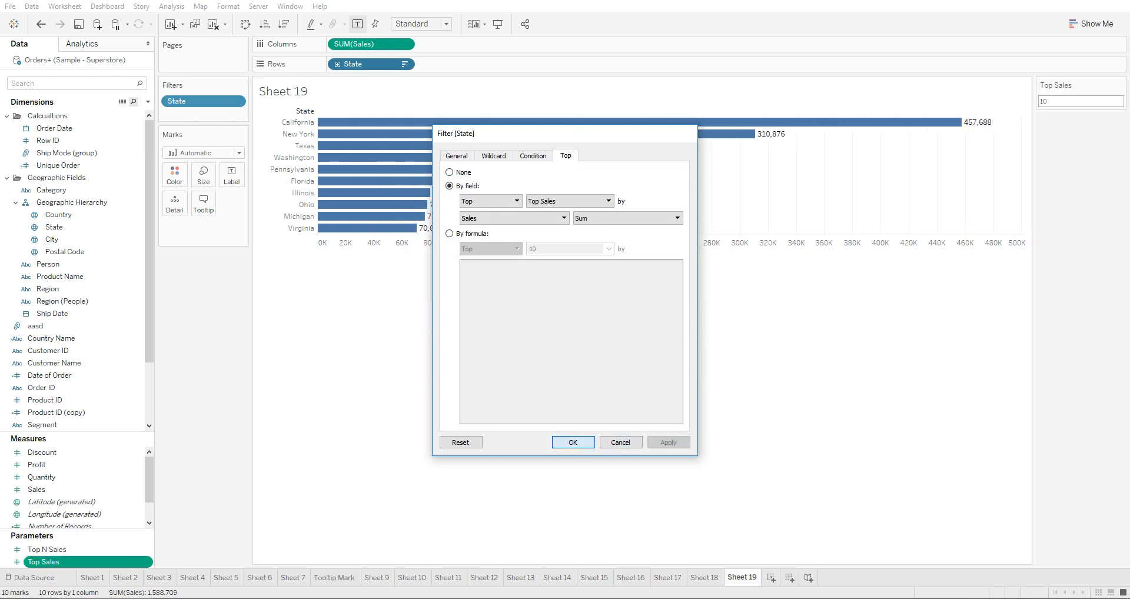
left_click(572, 442)
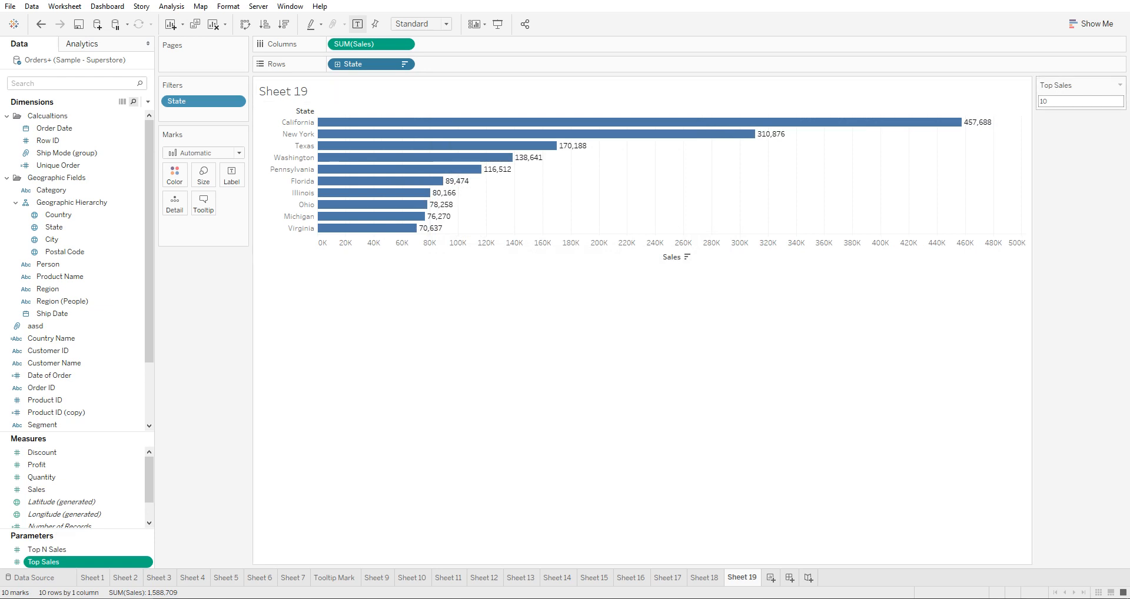
Step: Enter Top Sales values 15, then 50, then finally 5
left_click(1079, 101)
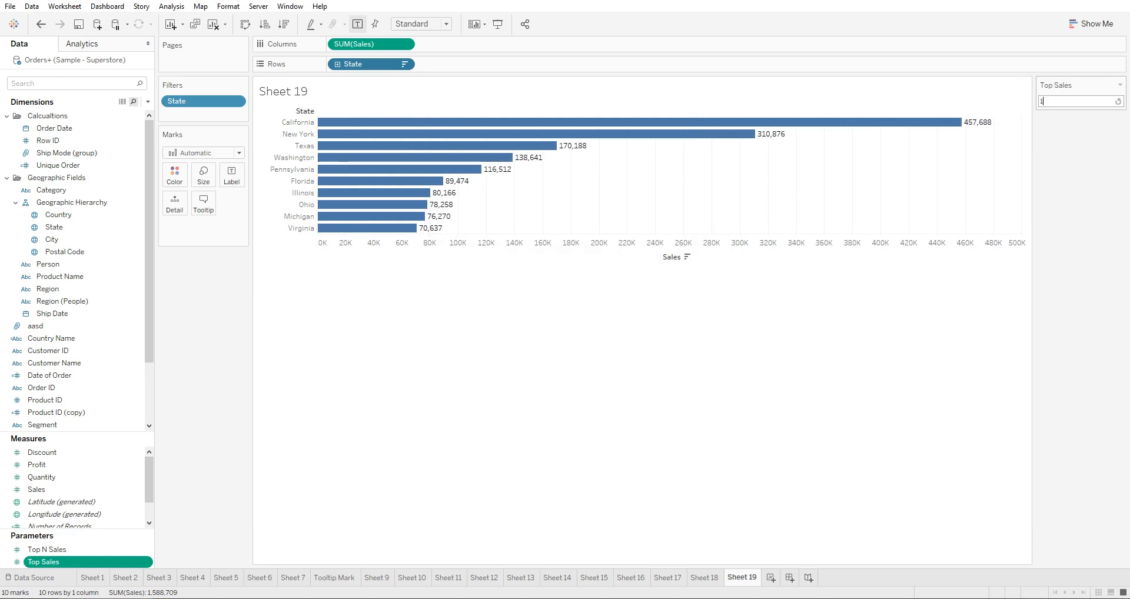
type("15")
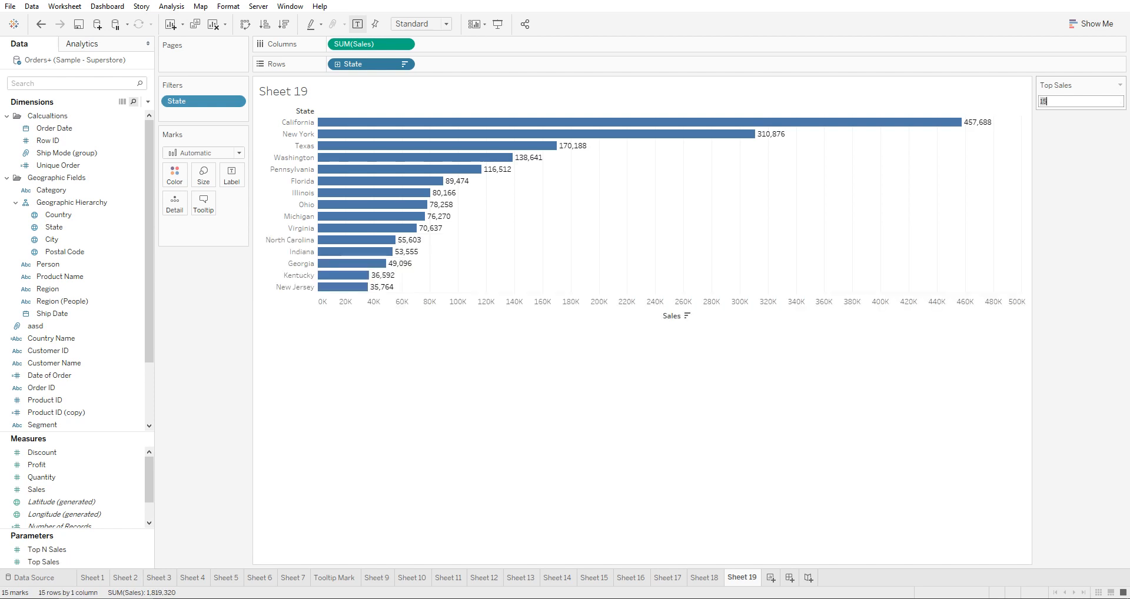
type("50")
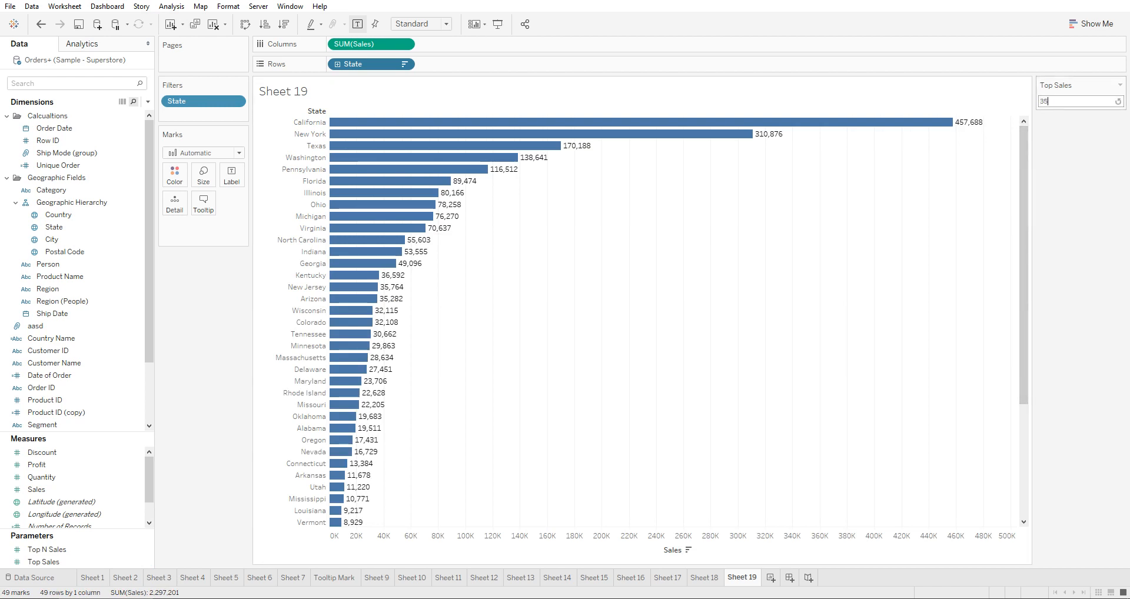
type("5")
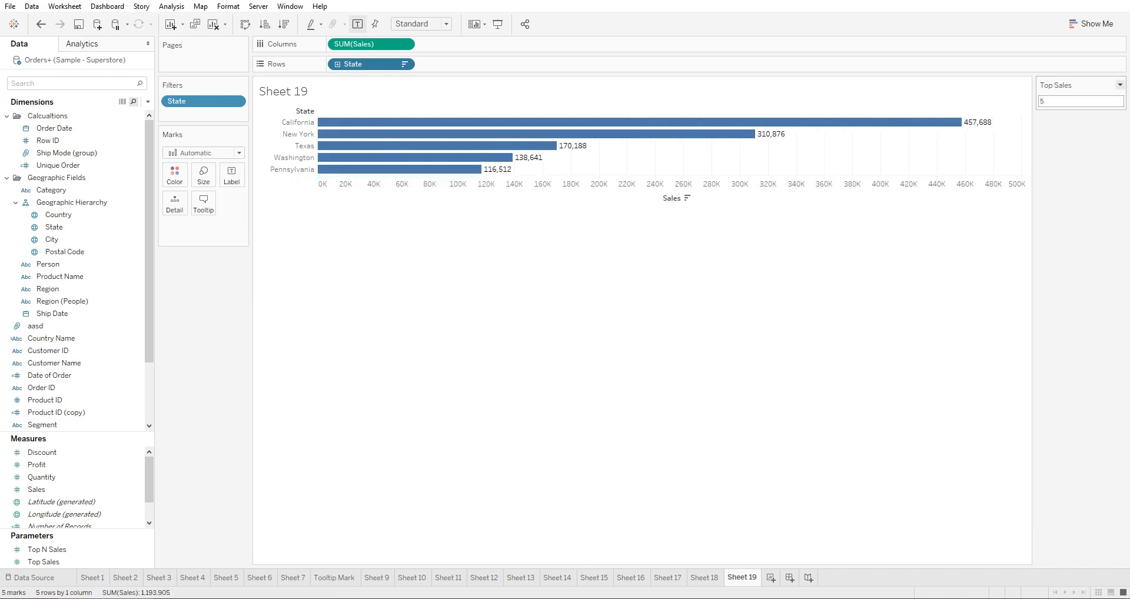
left_click(1121, 84)
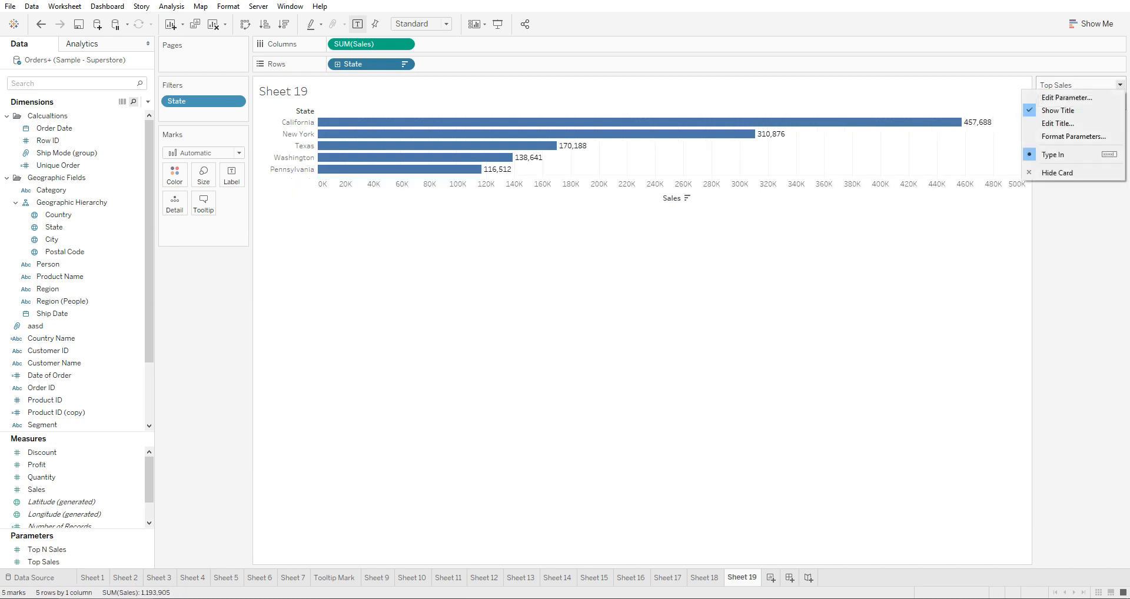
left_click(1068, 97)
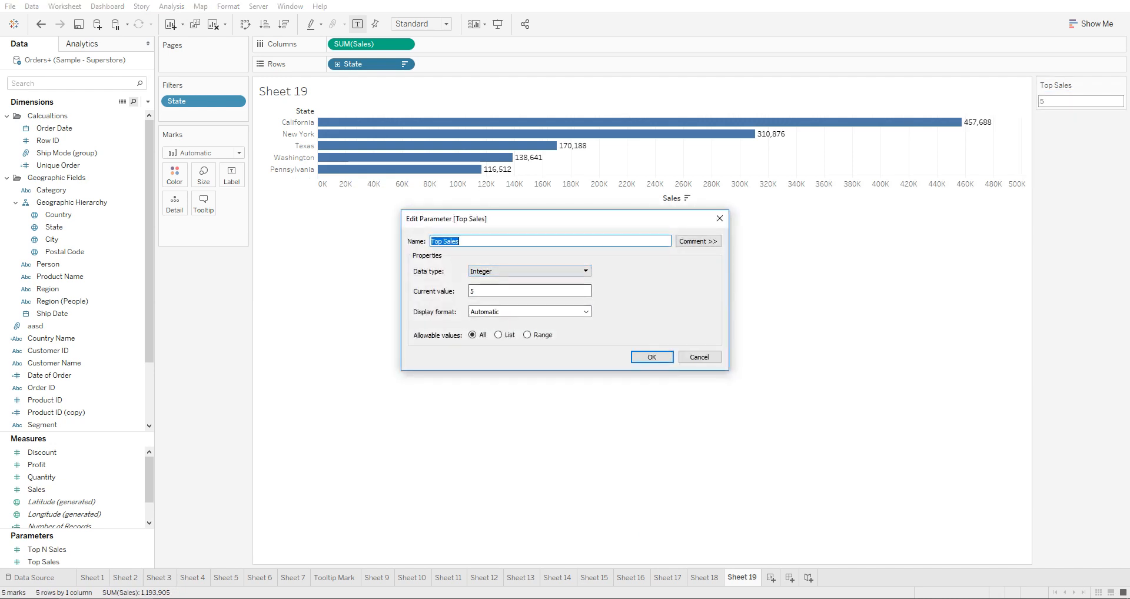
left_click(697, 241)
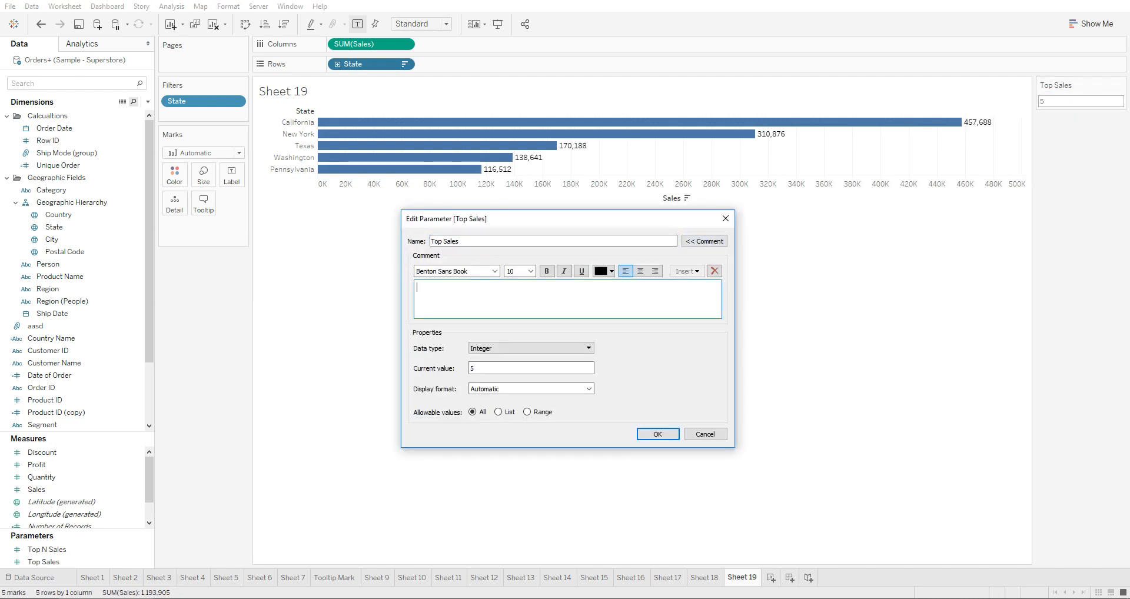
left_click(655, 433)
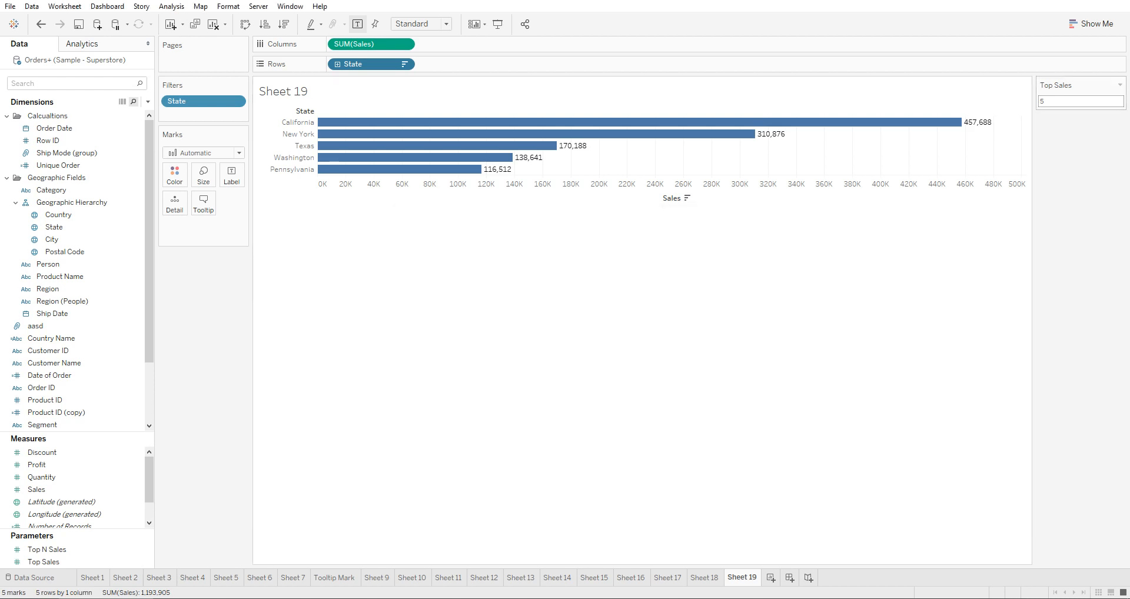
Step: Open Format Parameters for the Top Sales control, adjust its title font, and close
left_click(1120, 84)
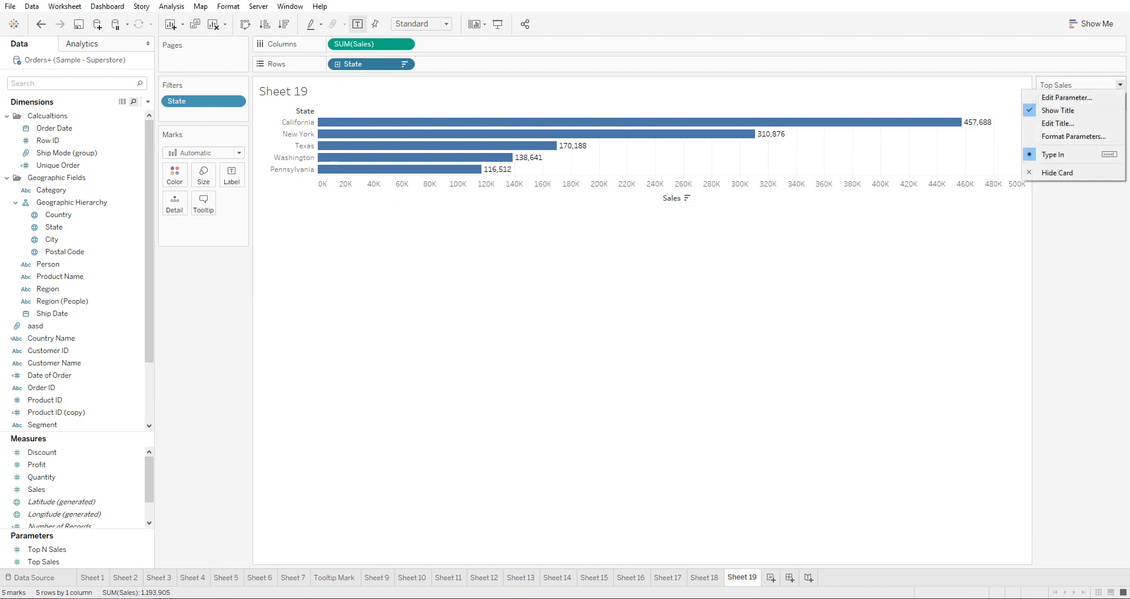
mouse_move(1072, 136)
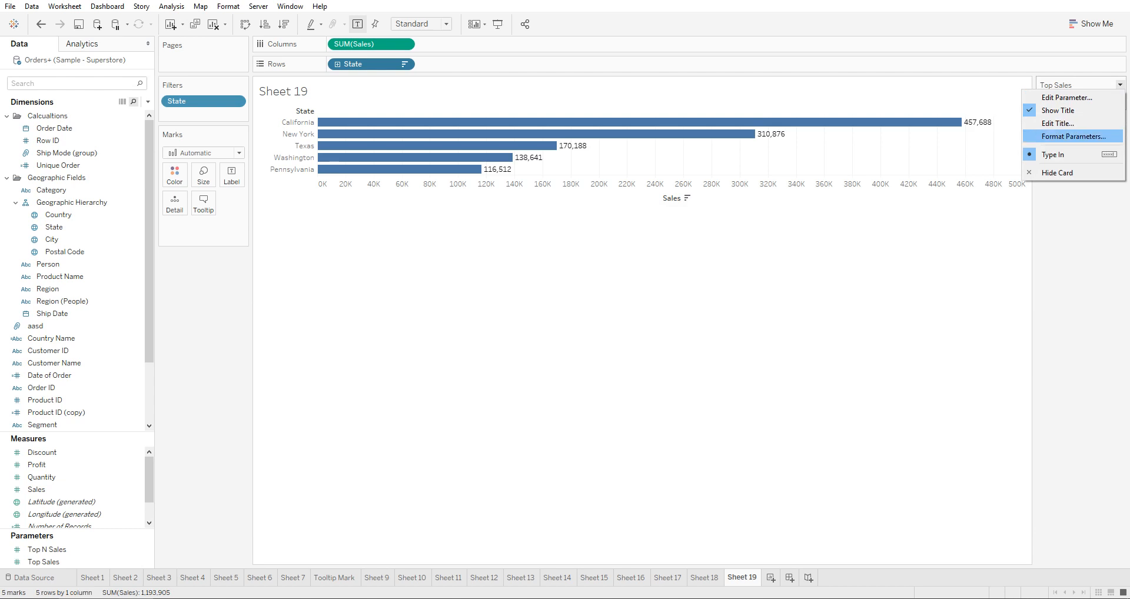
left_click(1077, 137)
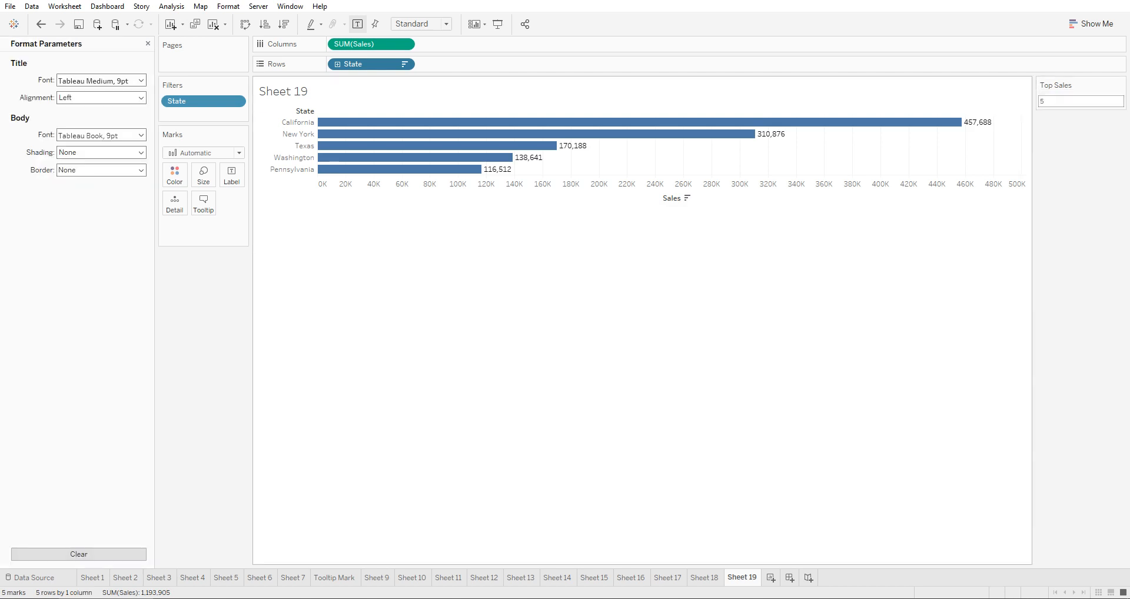
left_click(144, 80)
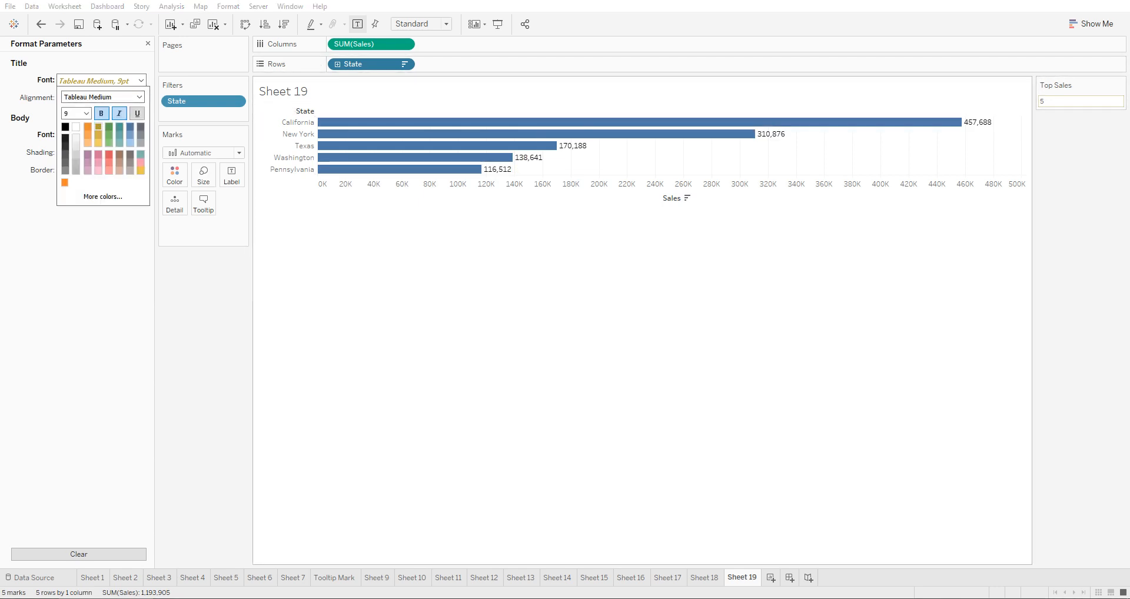
left_click(148, 43)
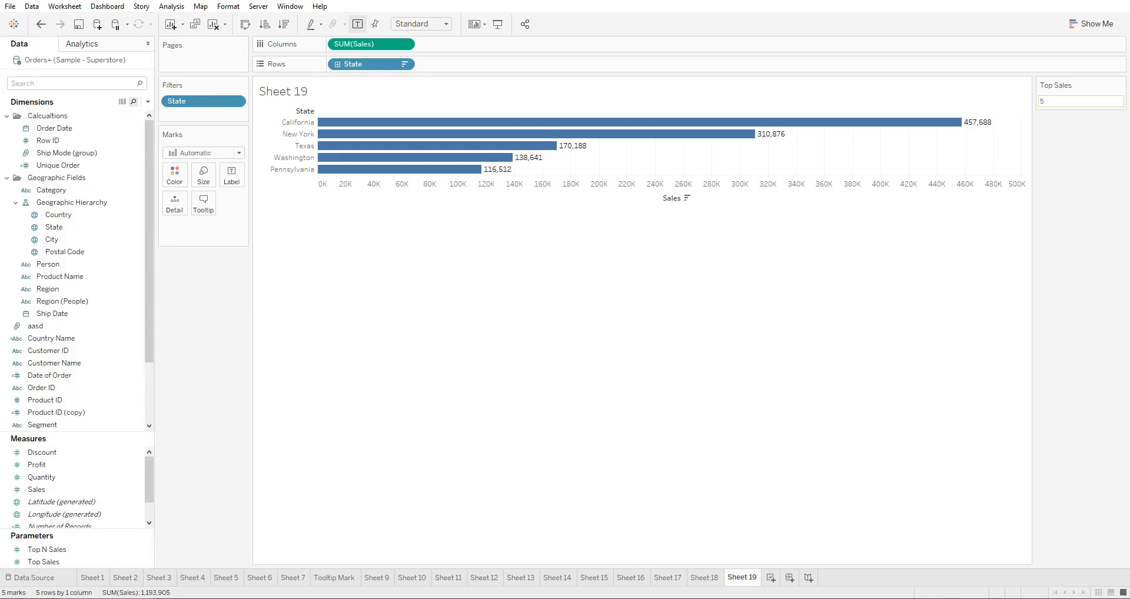